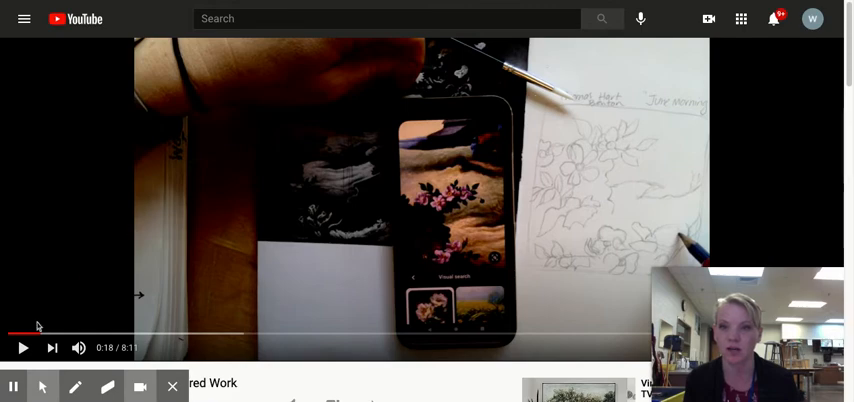
mouse_move(192, 224)
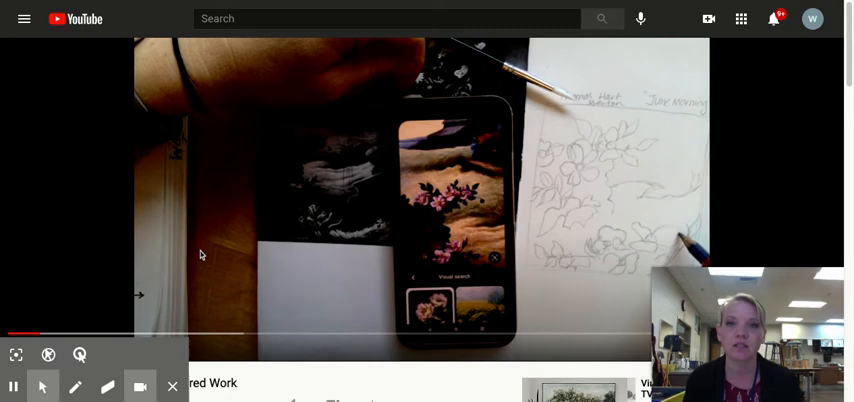
Step: Resume the sketching time-lapse video from its 0:18 pause
left_click(22, 348)
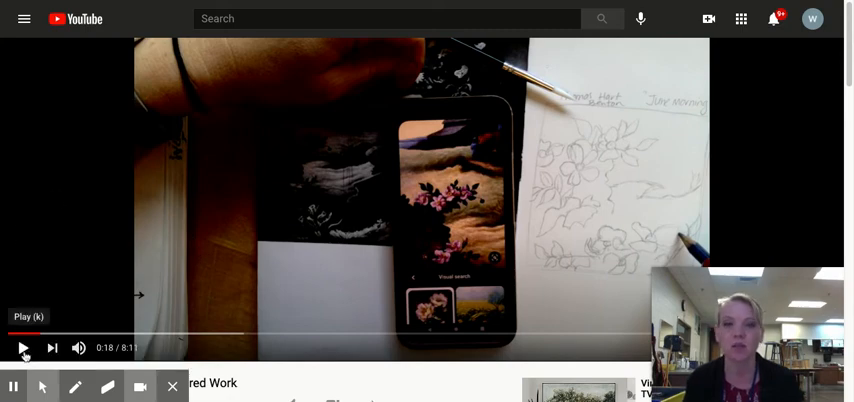
left_click(22, 348)
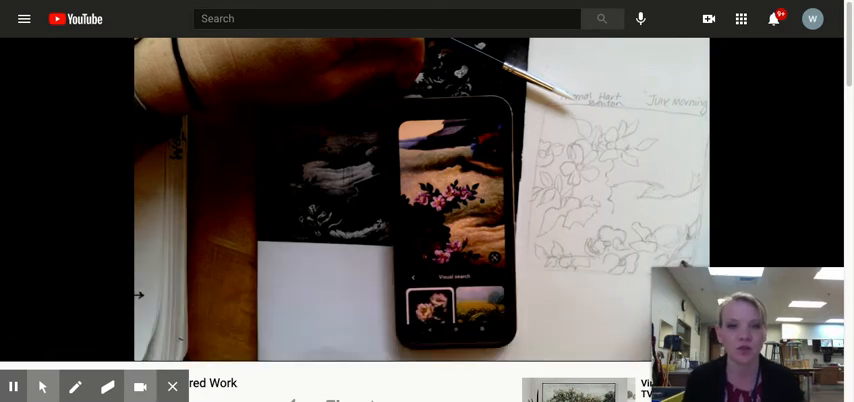
mouse_move(280, 242)
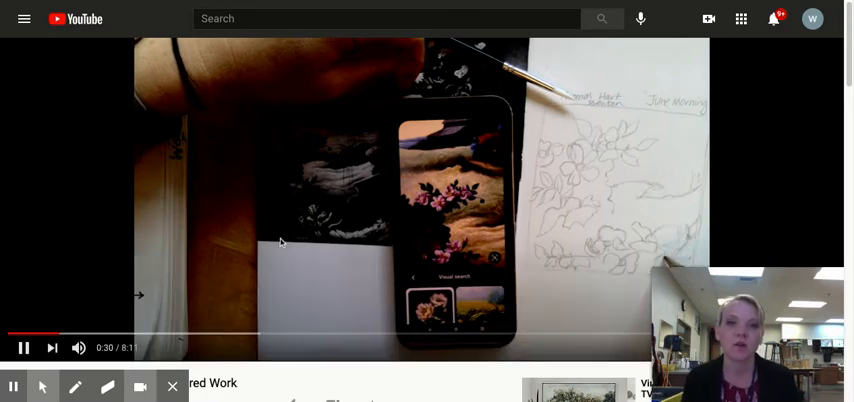